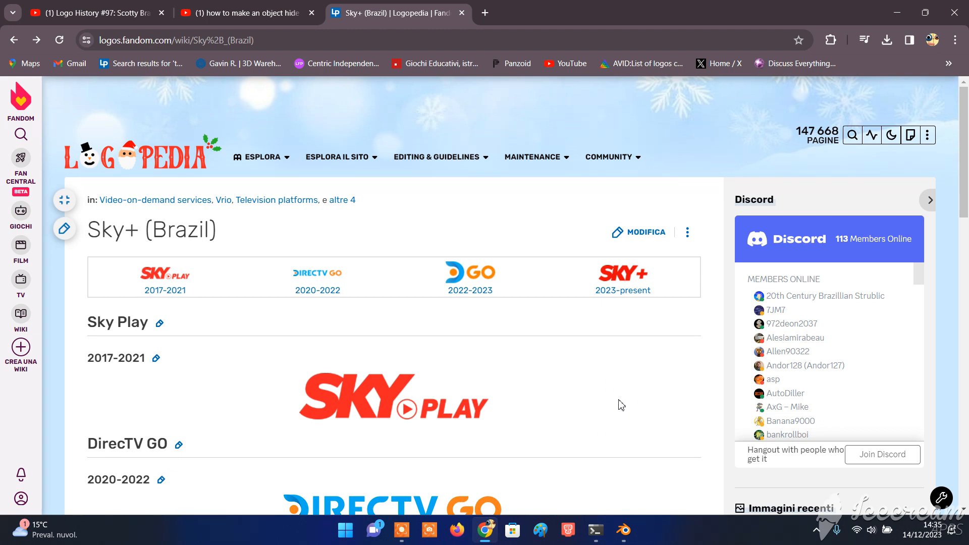
mouse_move(552, 426)
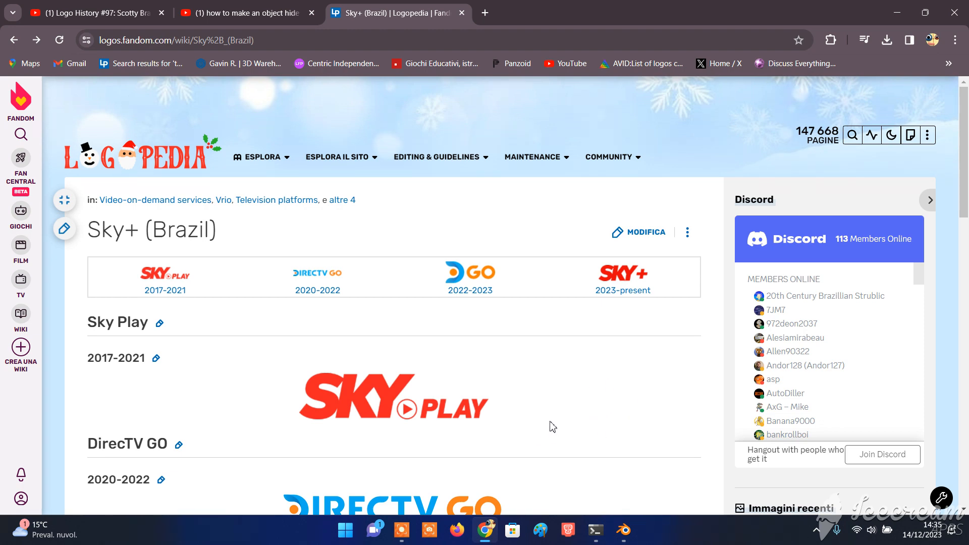
mouse_move(544, 393)
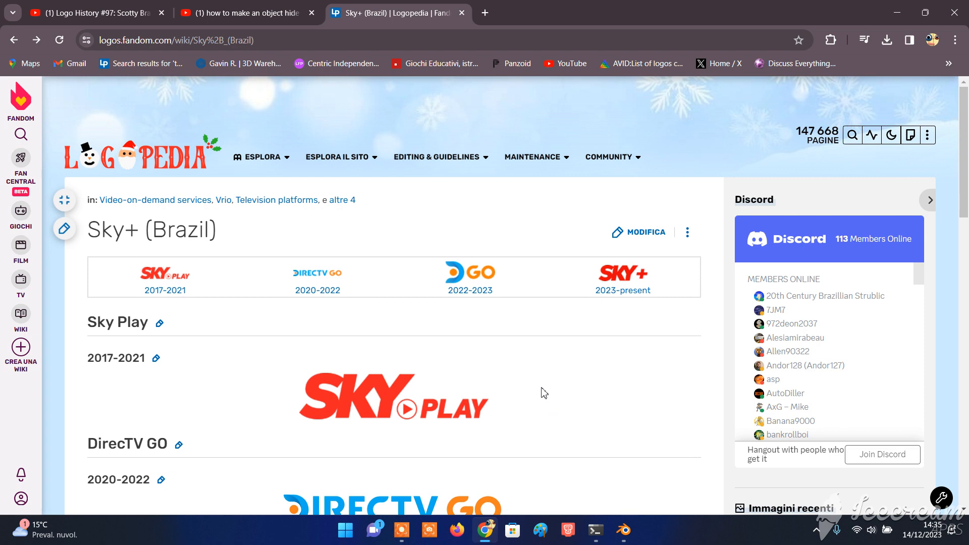
mouse_move(523, 384)
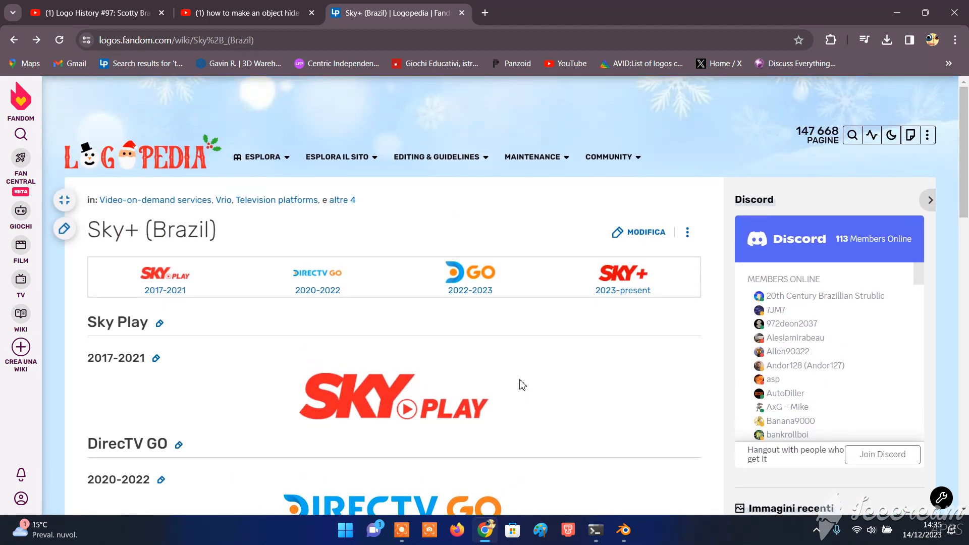
scroll("down", 3)
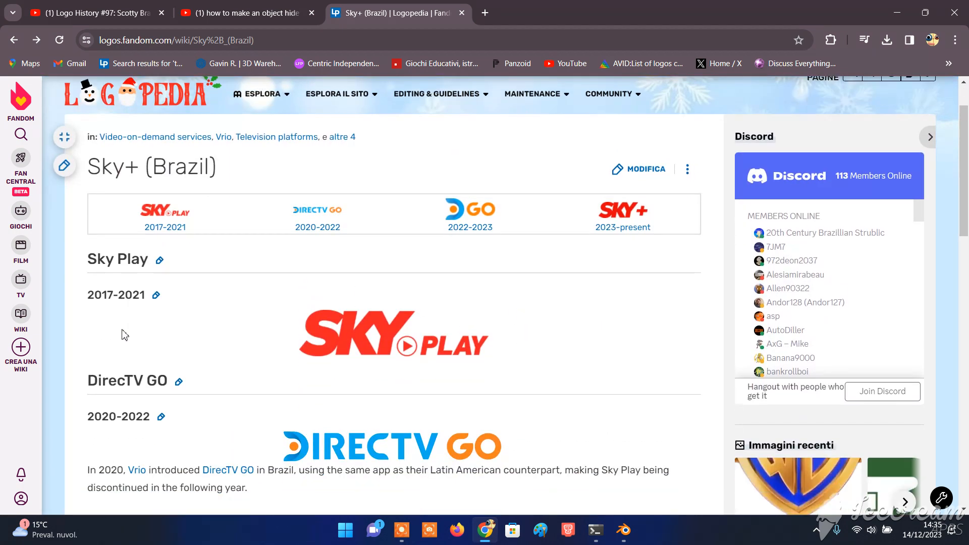
mouse_move(127, 286)
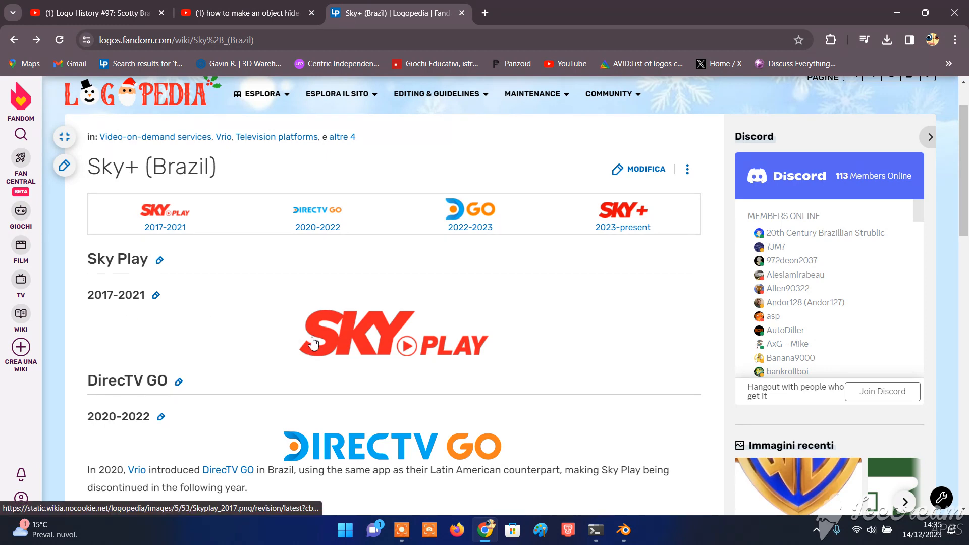
mouse_move(433, 353)
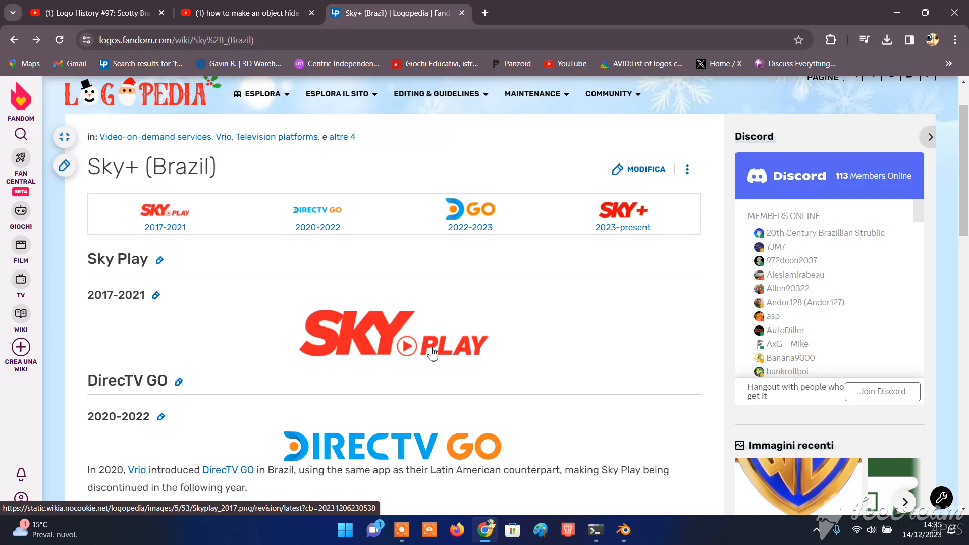
mouse_move(411, 358)
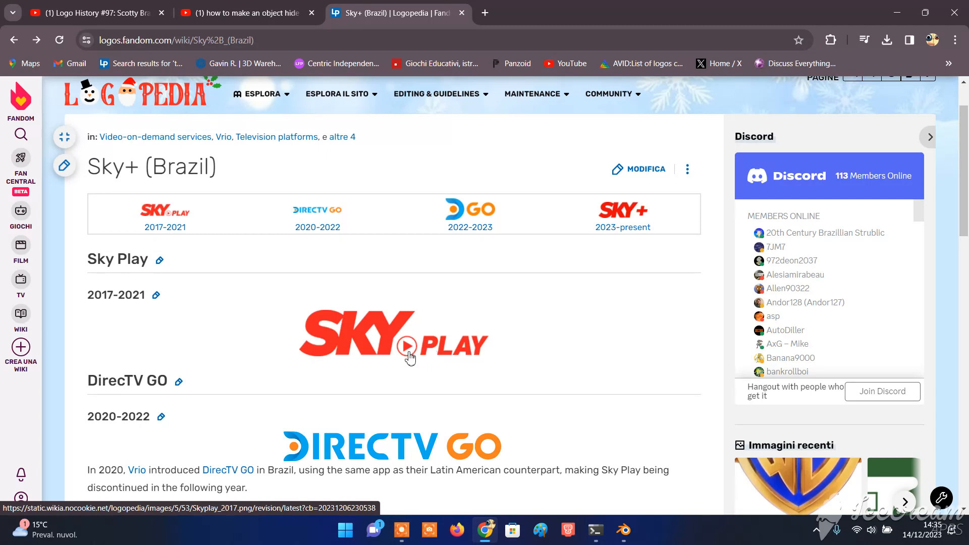
mouse_move(449, 358)
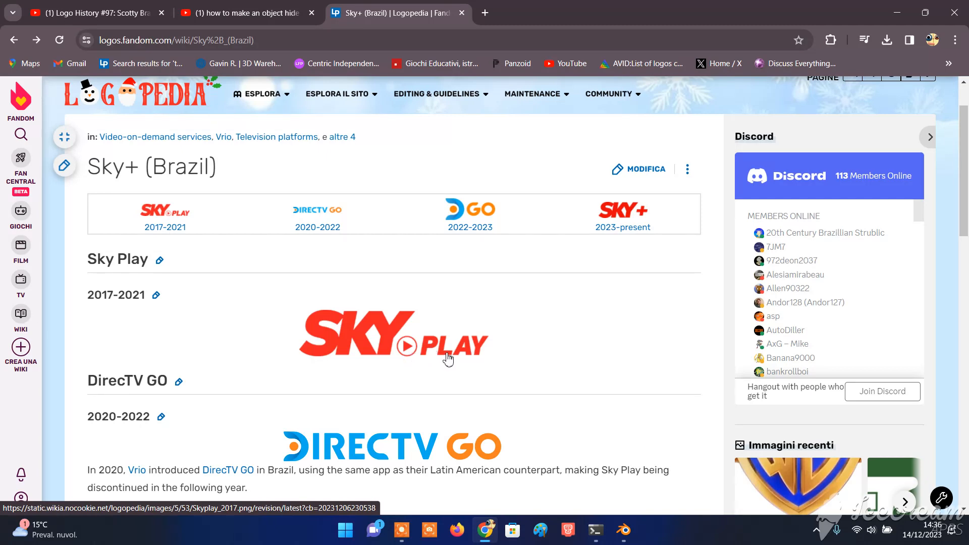
scroll("down", 3)
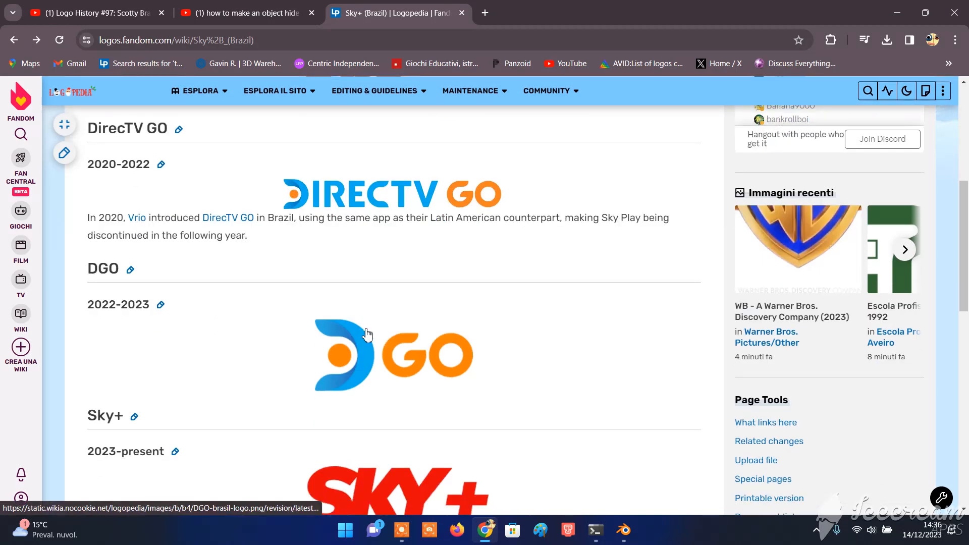
scroll("up", 3)
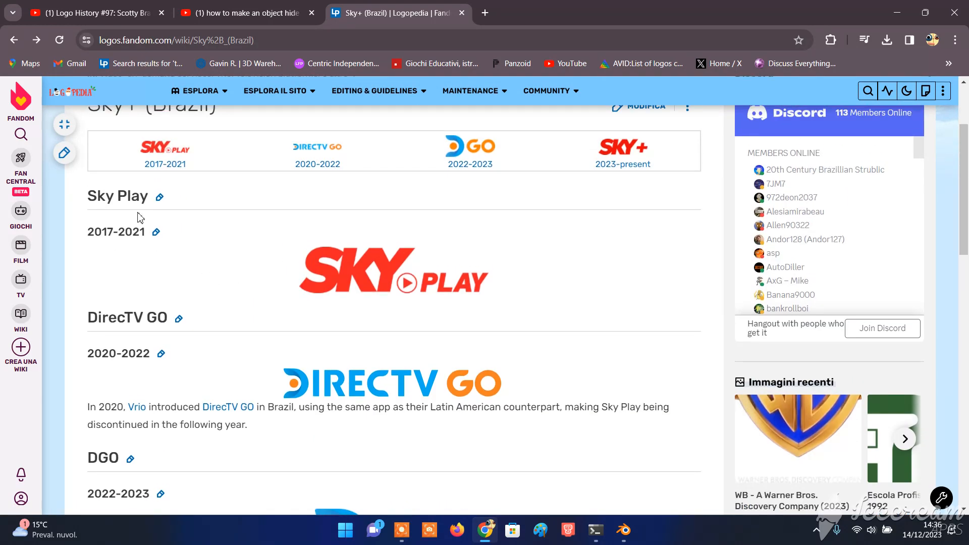
scroll("down", 3)
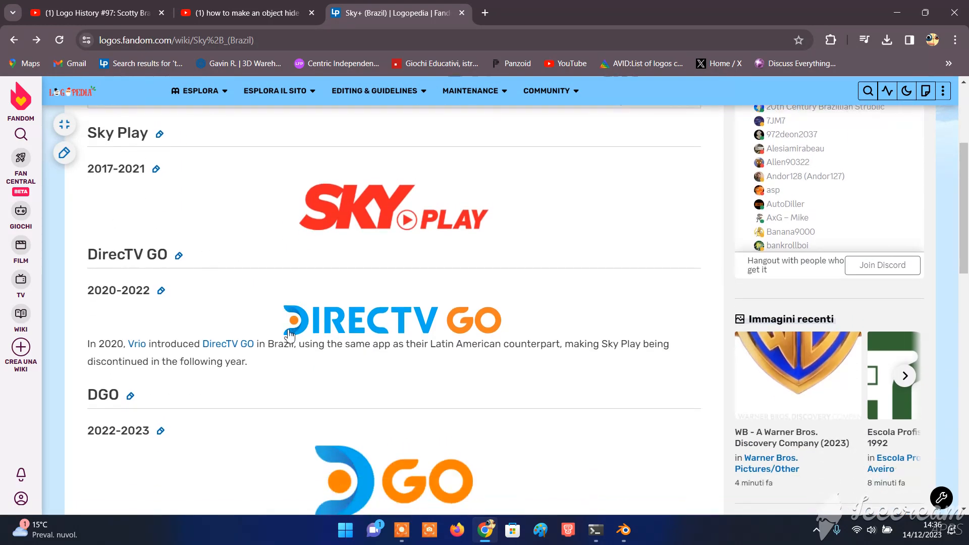
mouse_move(291, 322)
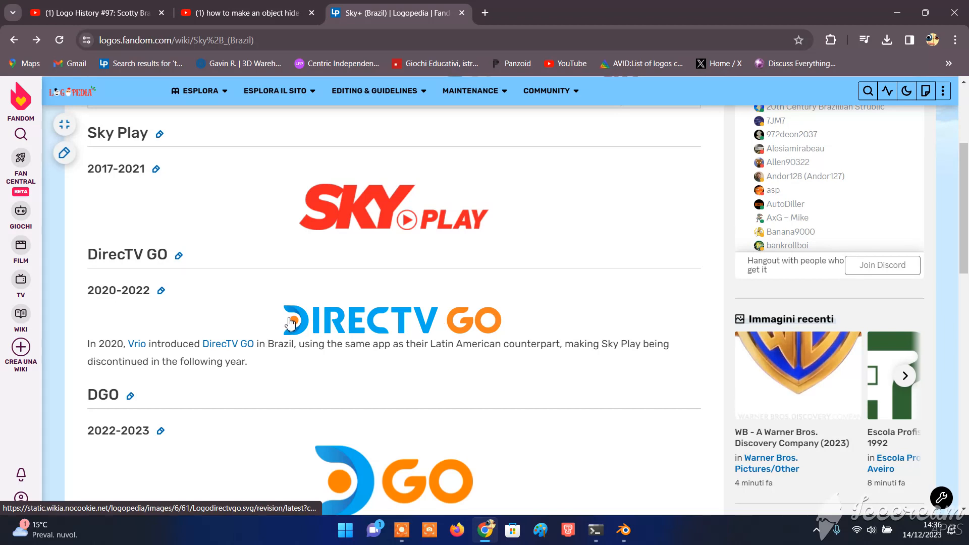
mouse_move(419, 331)
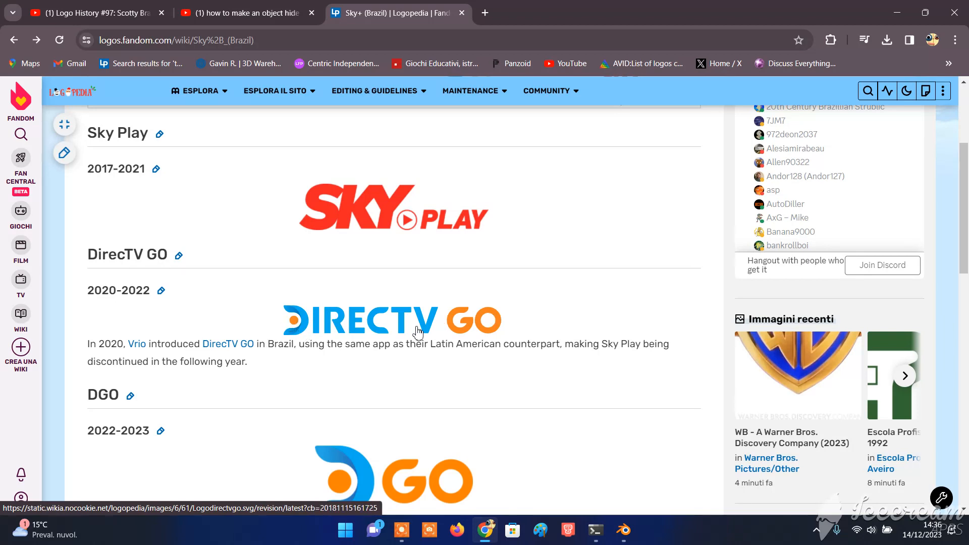
mouse_move(484, 330)
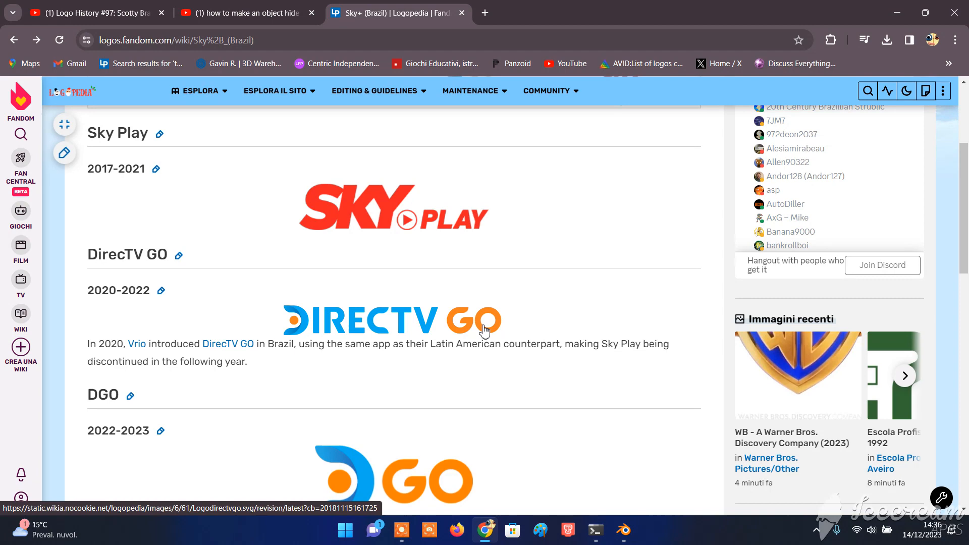
scroll("down", 3)
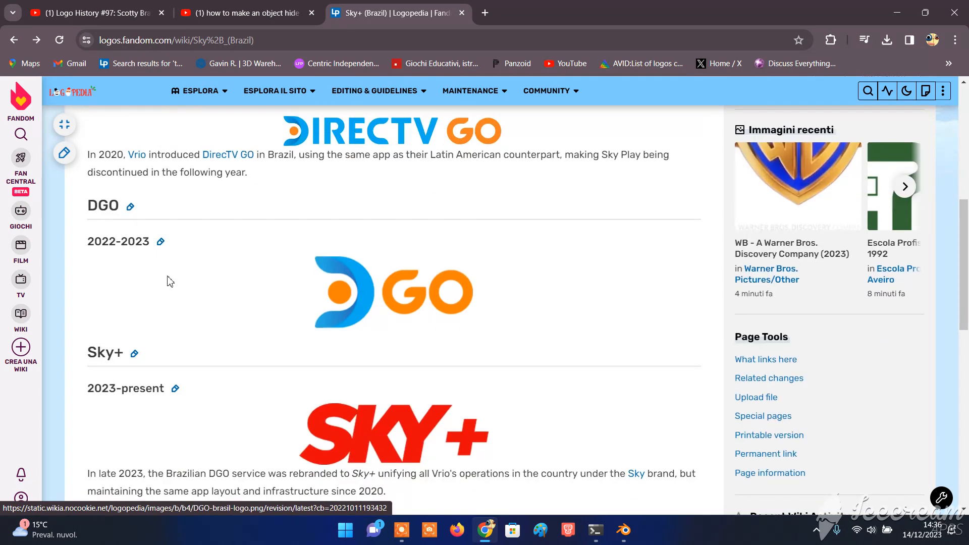
scroll("up", 3)
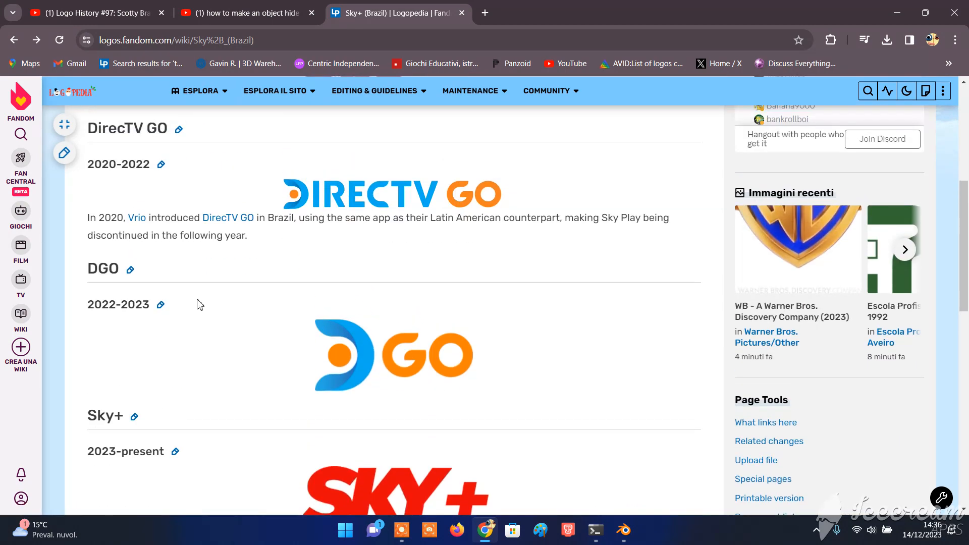
mouse_move(286, 213)
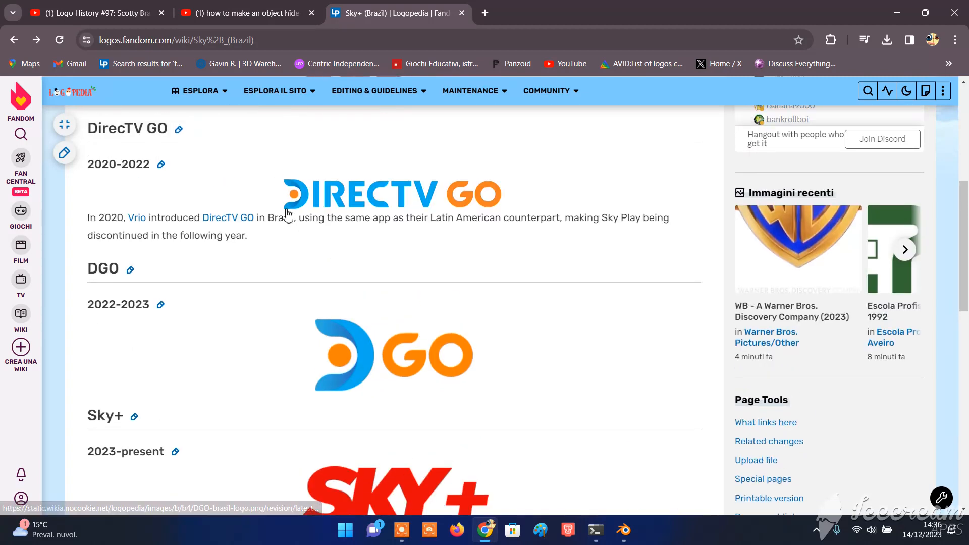
mouse_move(334, 212)
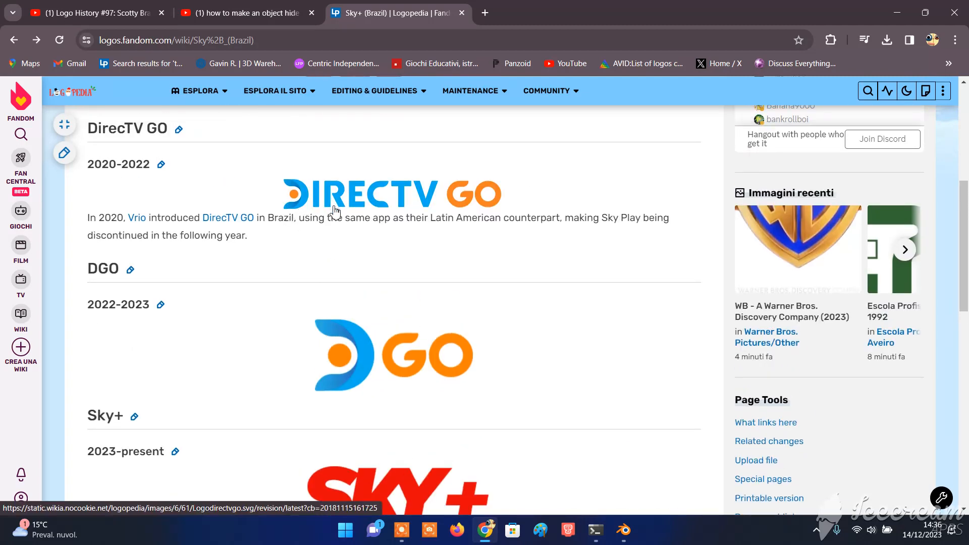
scroll("down", 3)
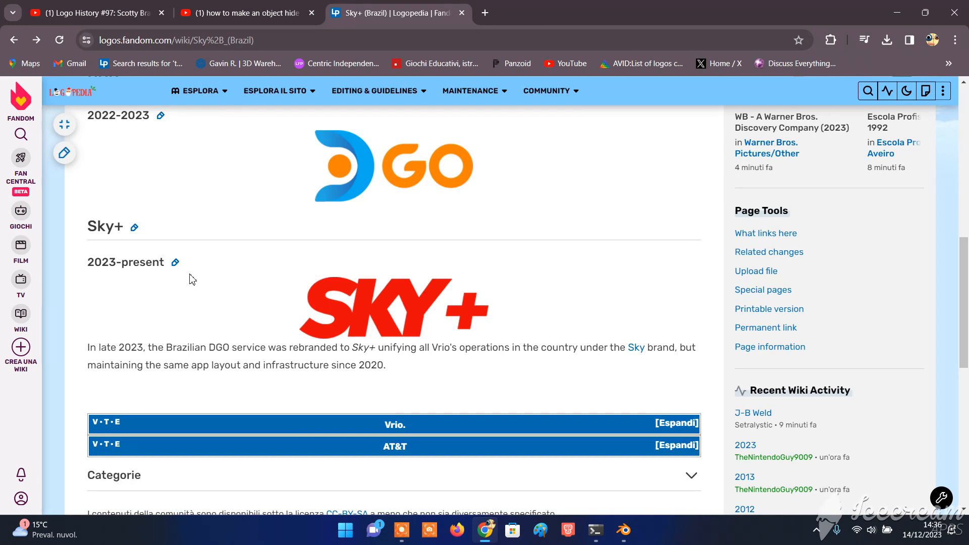
mouse_move(94, 231)
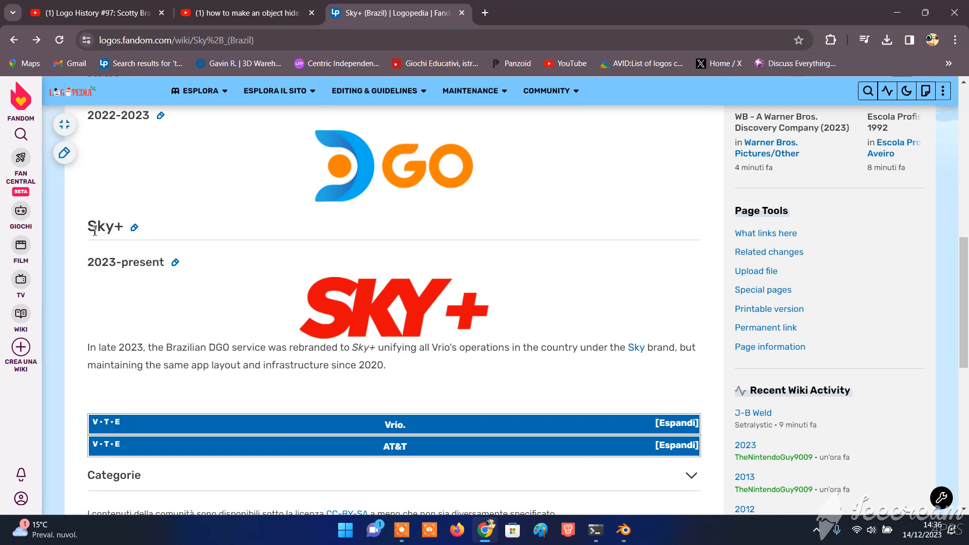
scroll("up", 3)
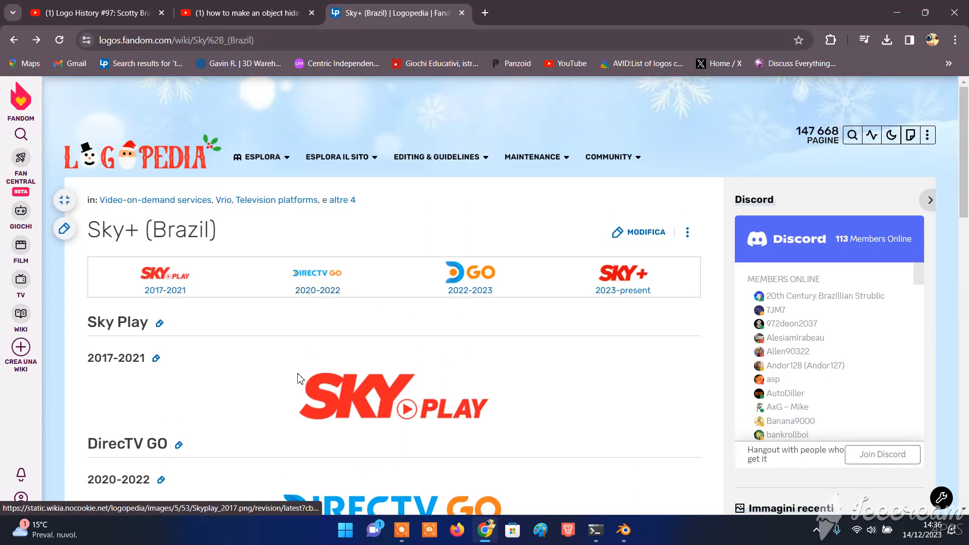
scroll("down", 3)
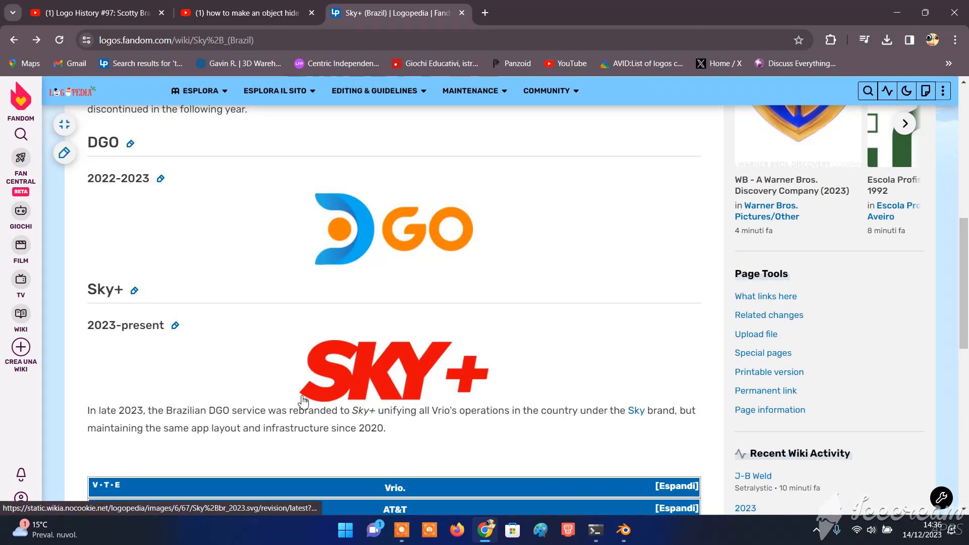
mouse_move(382, 374)
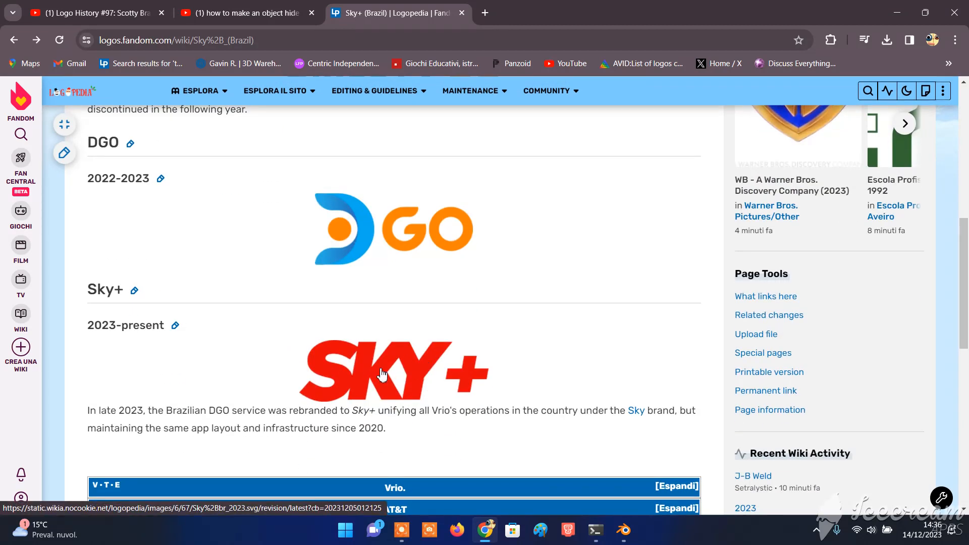
mouse_move(427, 356)
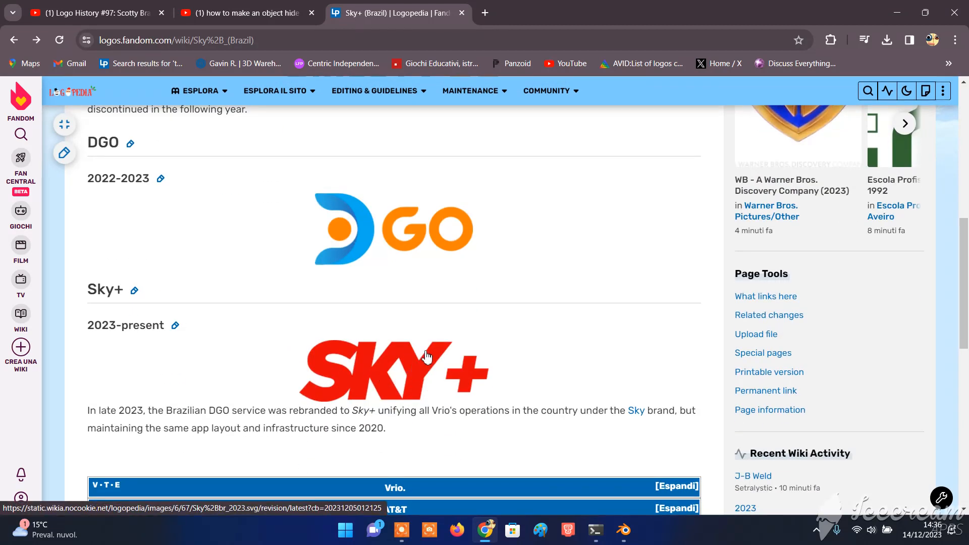
scroll("down", 3)
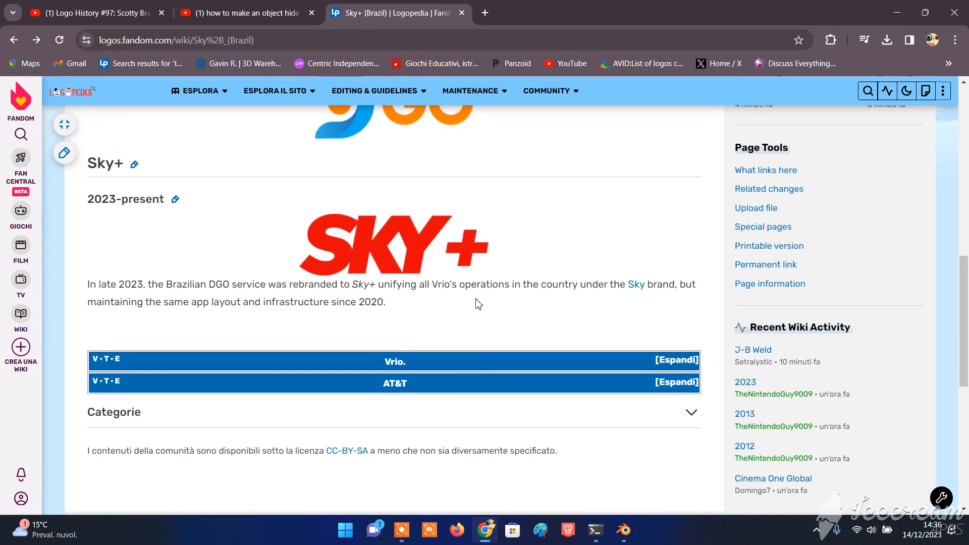
scroll("up", 3)
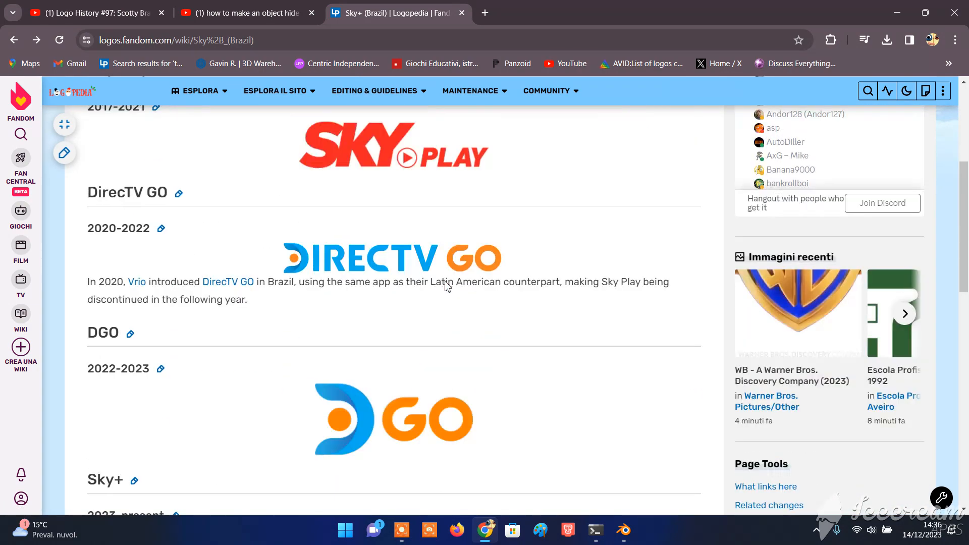
scroll("up", 3)
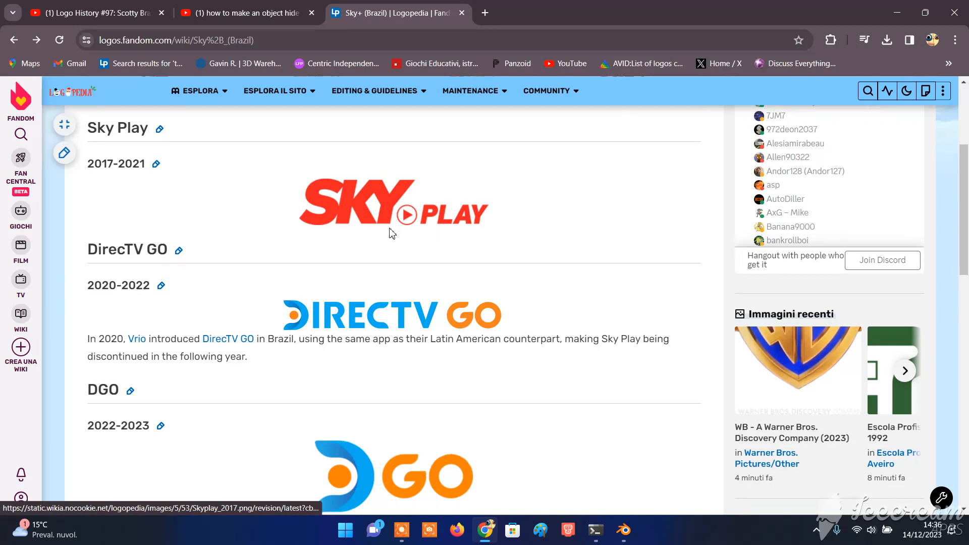
scroll("down", 3)
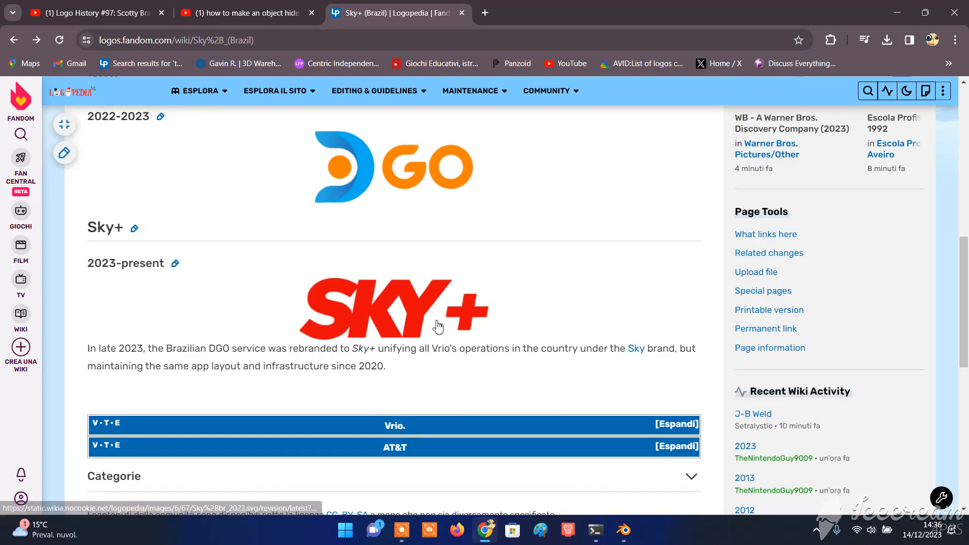
scroll("up", 3)
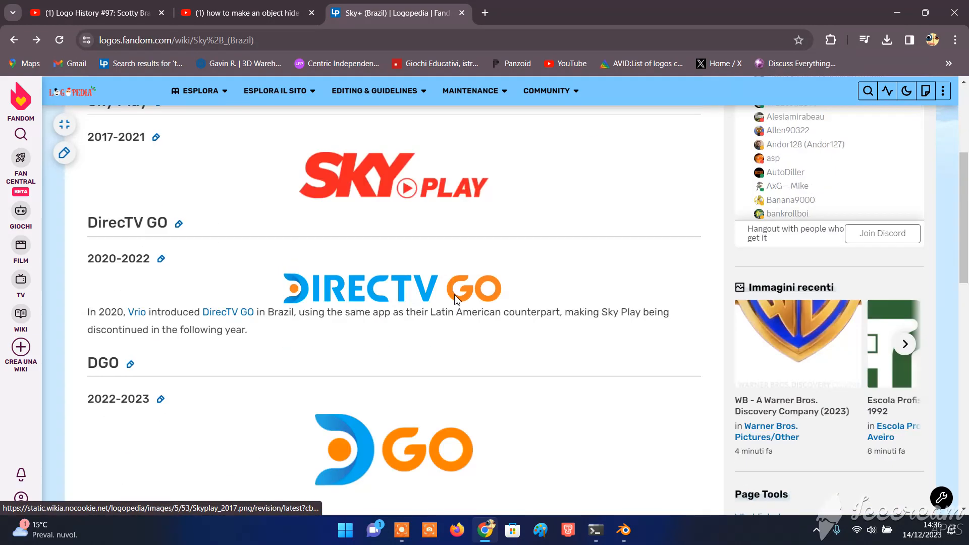
scroll("down", 3)
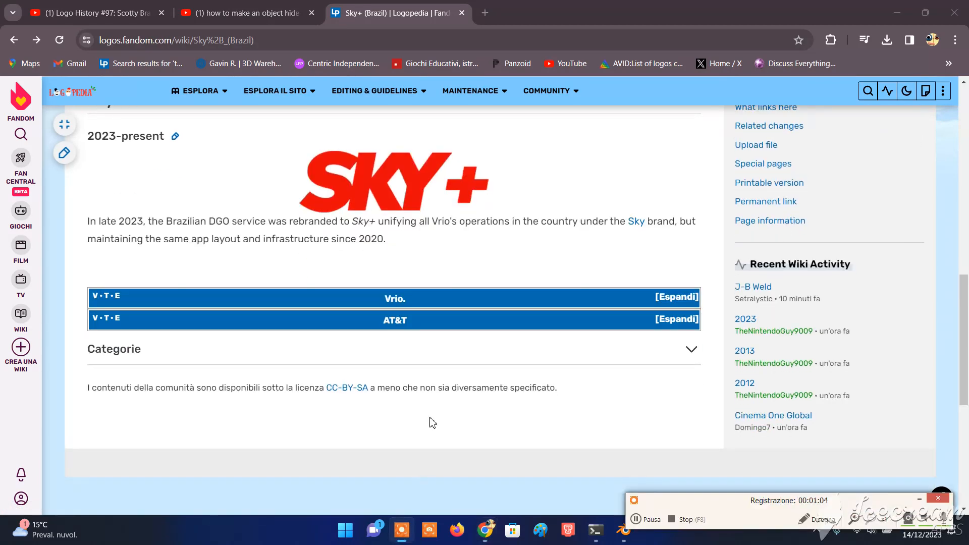
scroll("up", 3)
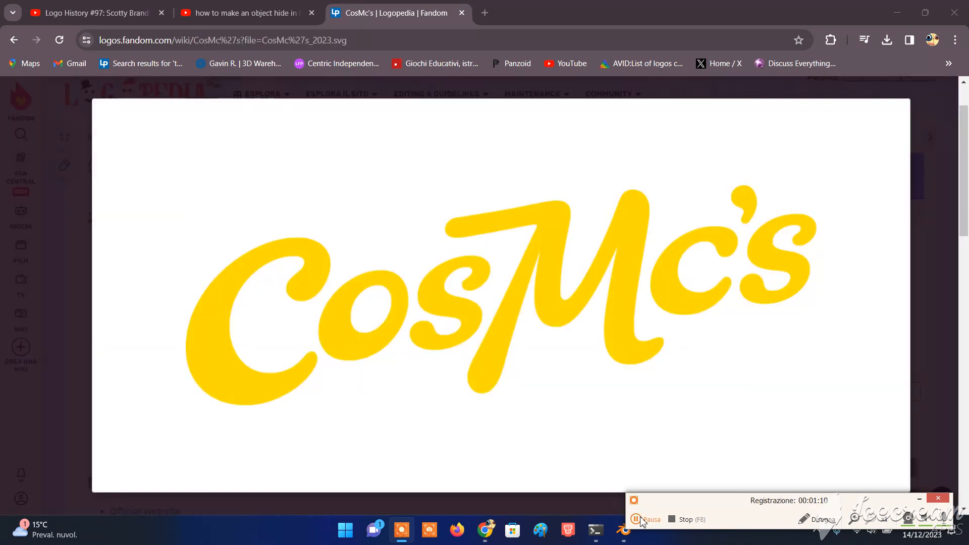
mouse_move(688, 503)
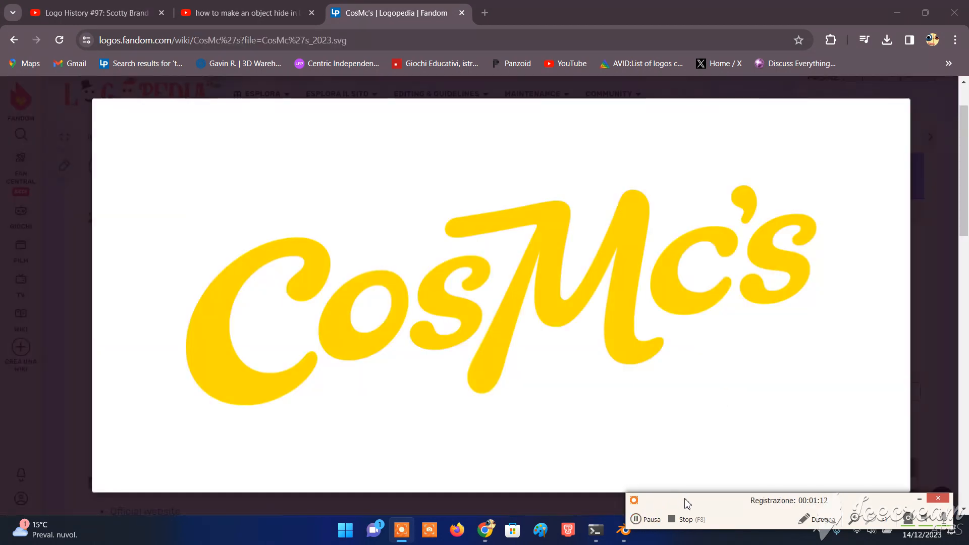